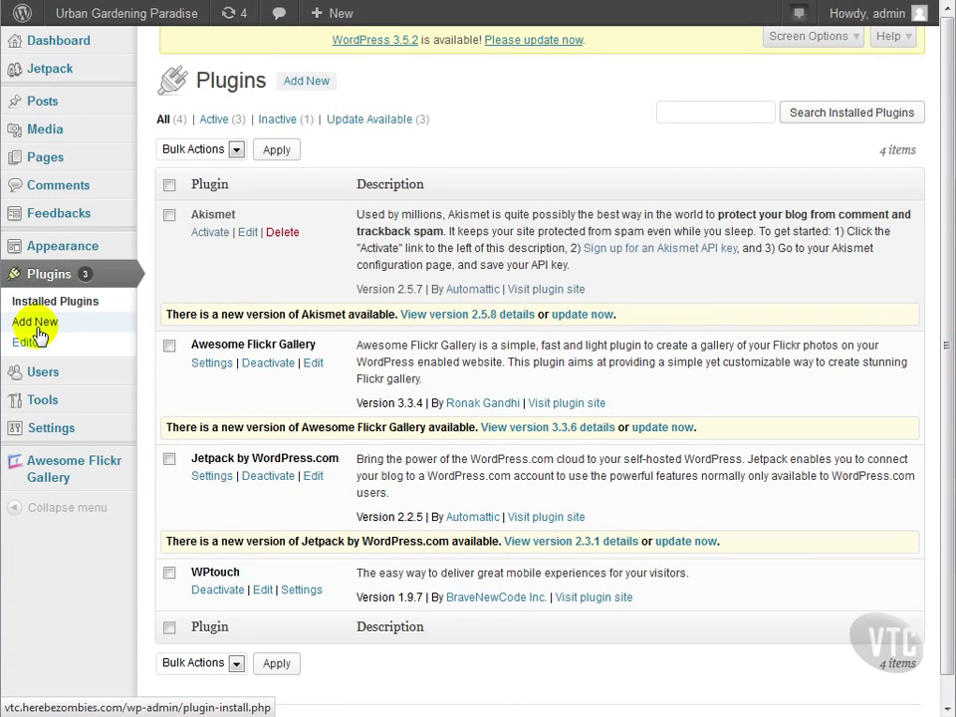
# Load the Plugins editor with Akismet's akismet.php and its plugin file list shown
pyautogui.click(28, 342)
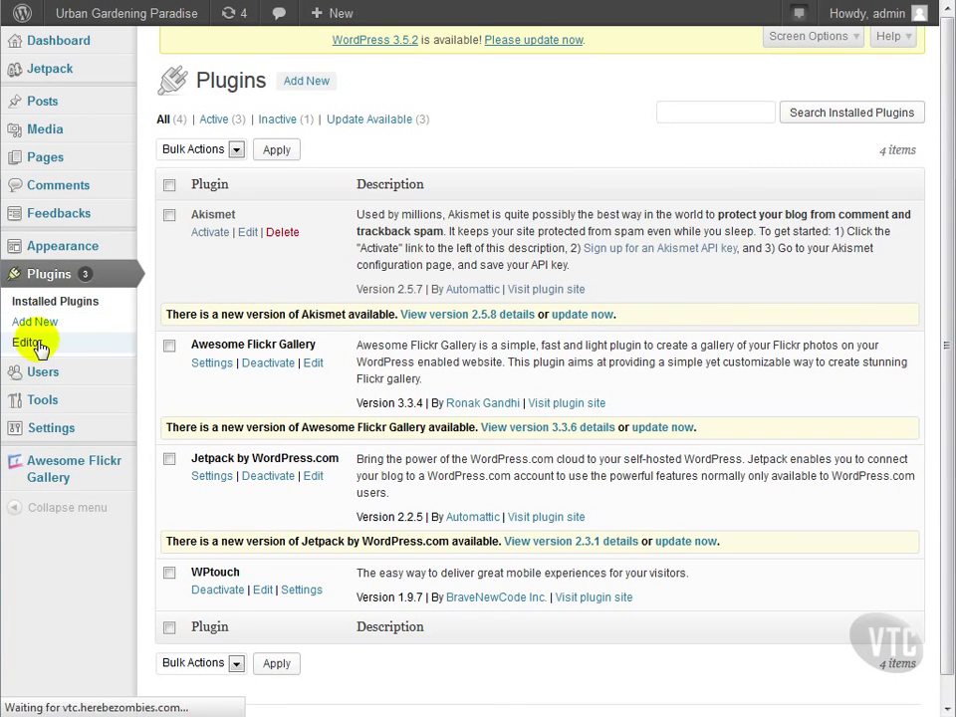
pyautogui.click(28, 343)
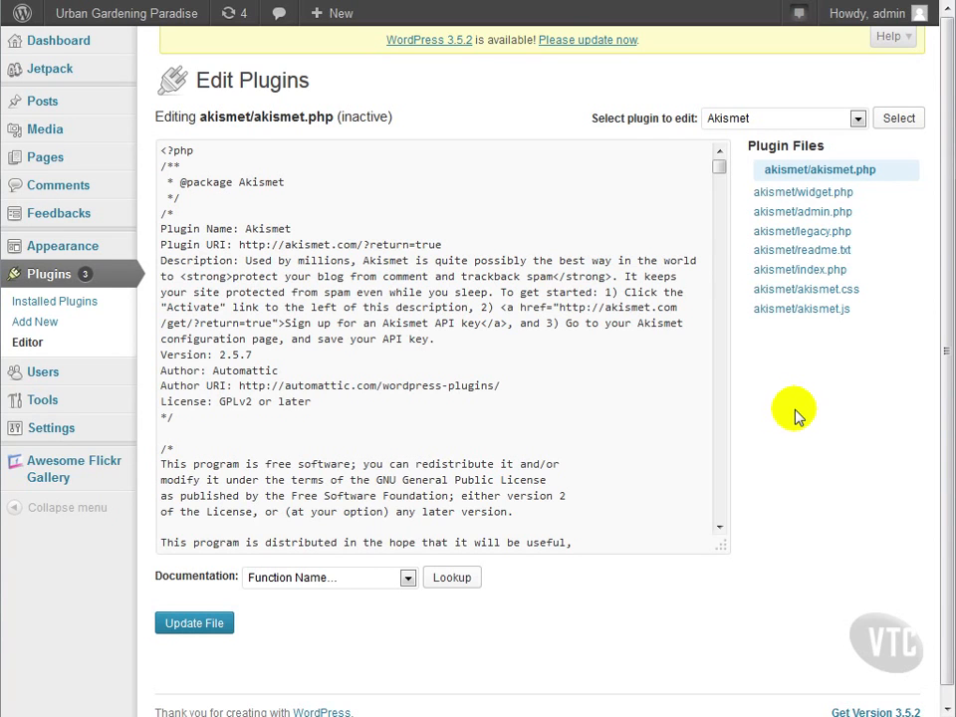
pyautogui.moveTo(801, 375)
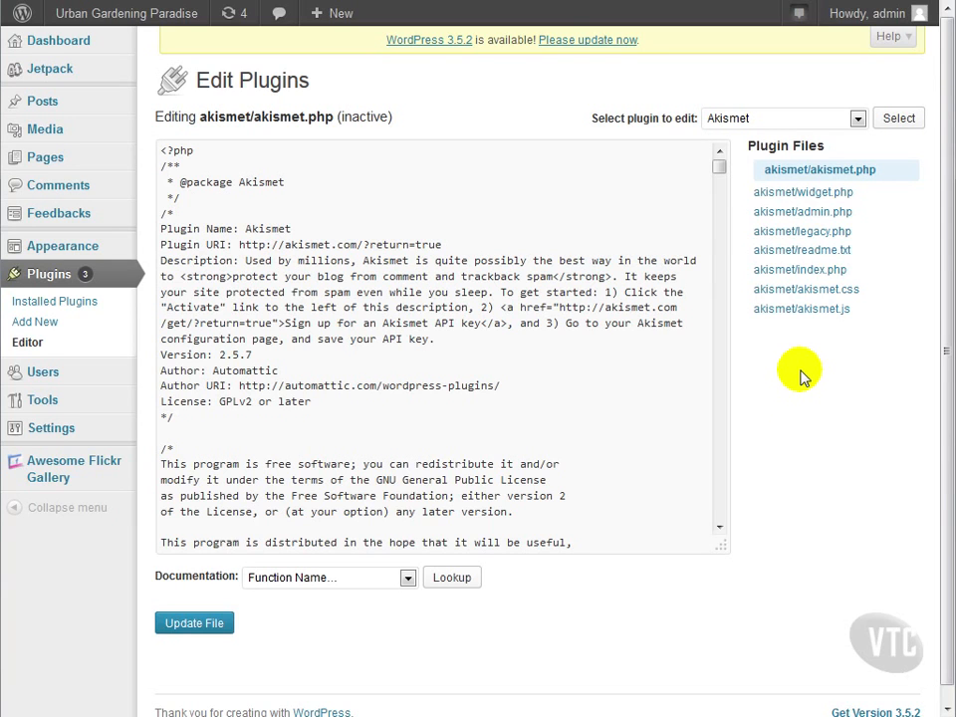
pyautogui.moveTo(800, 287)
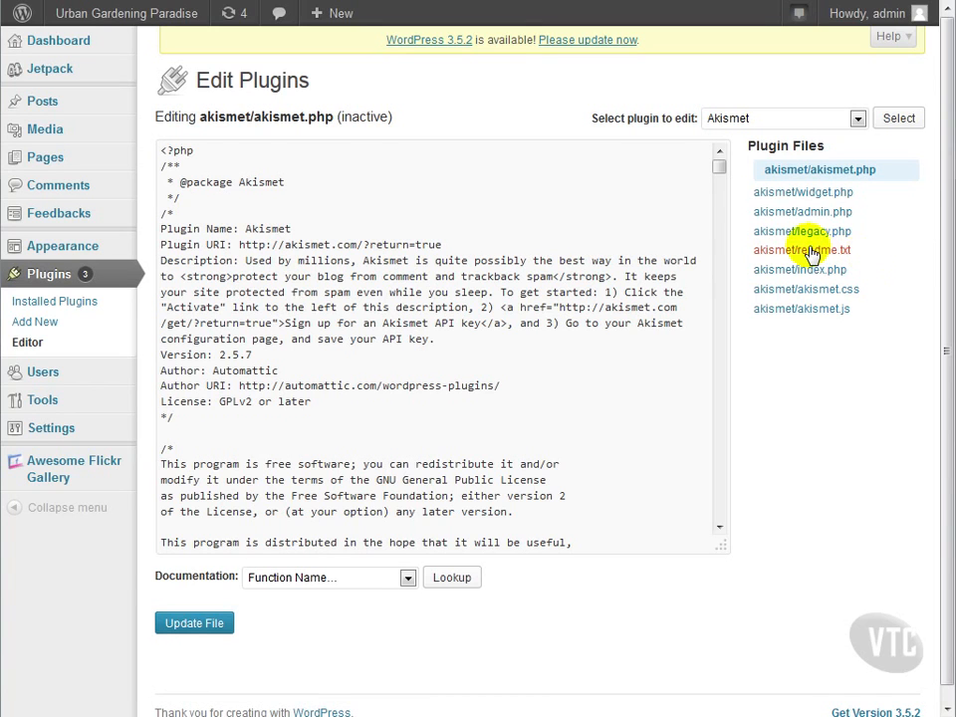
pyautogui.moveTo(803, 249)
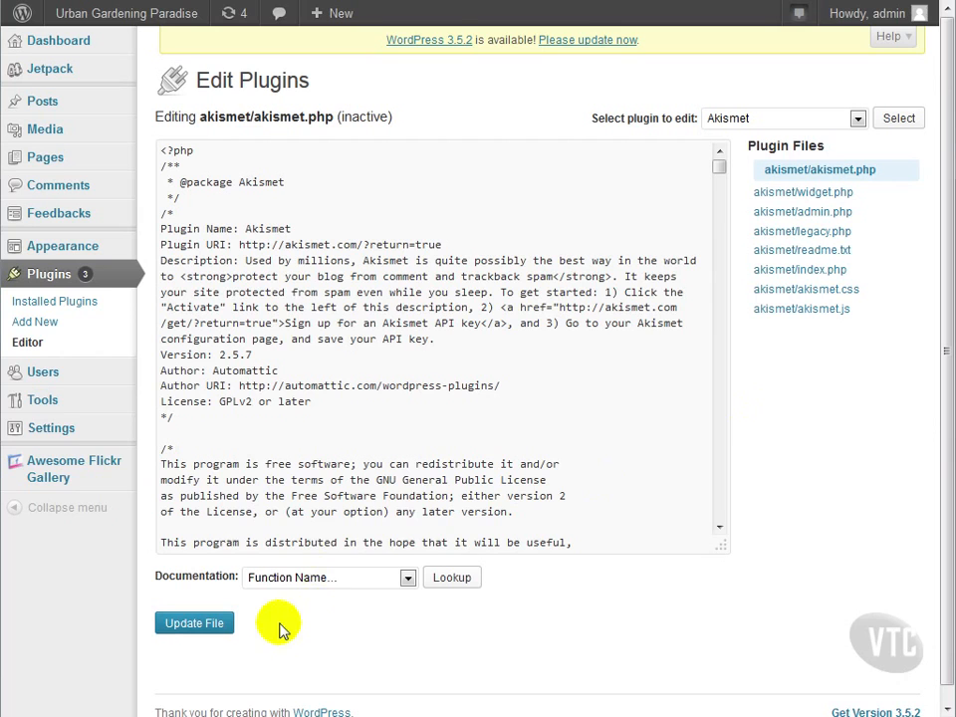
# Look up clean_comment_cache() from the editor's Documentation list to show its reference page
pyautogui.click(329, 577)
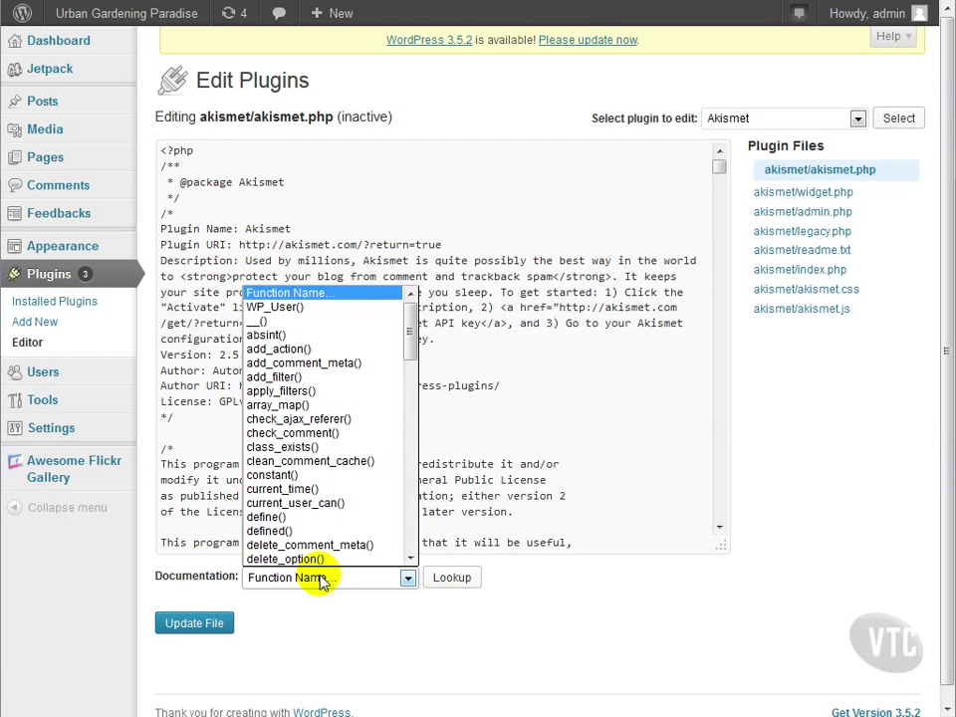
pyautogui.moveTo(322, 579)
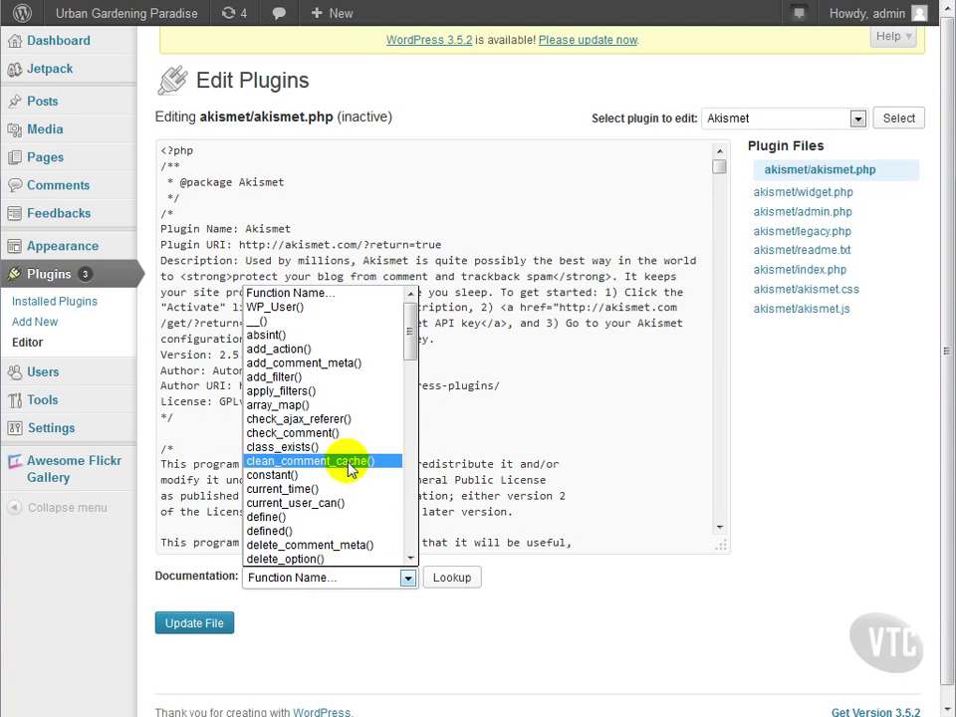
pyautogui.click(315, 462)
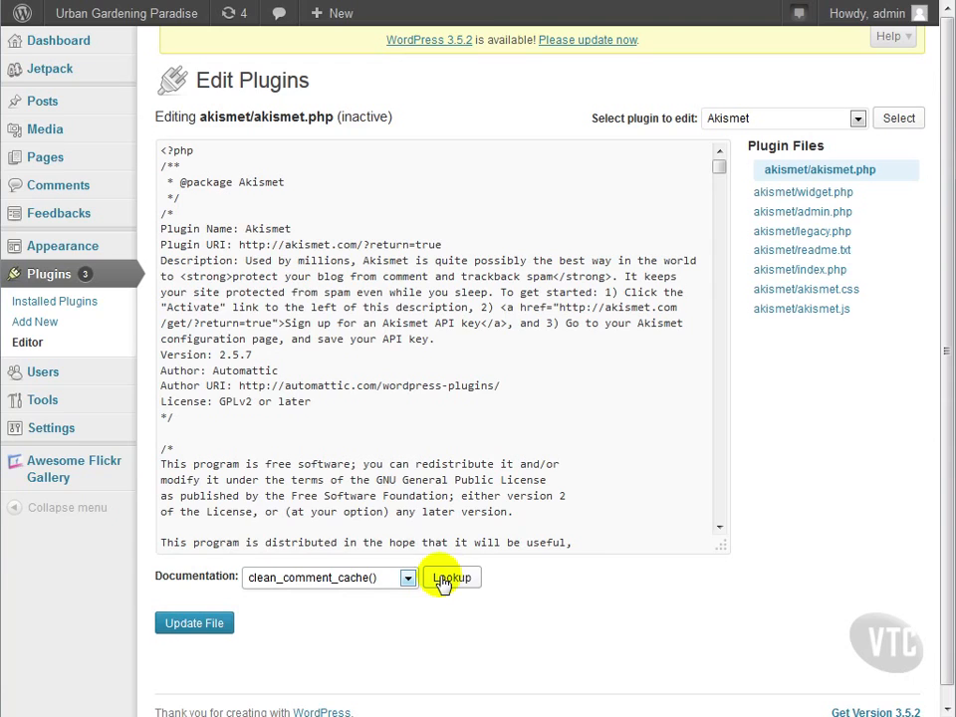
pyautogui.click(450, 577)
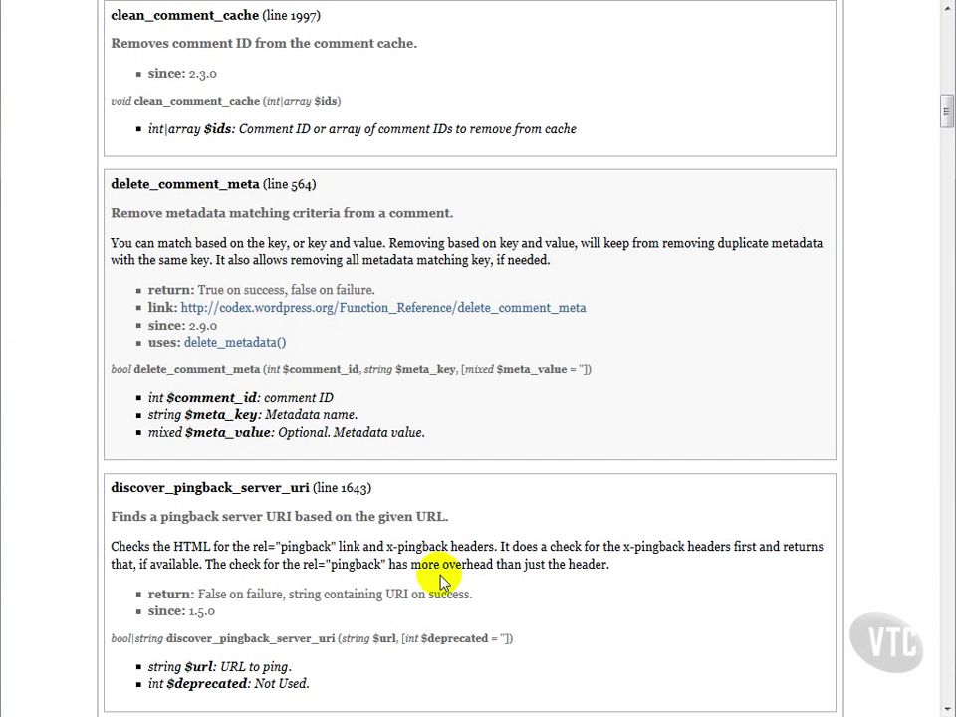